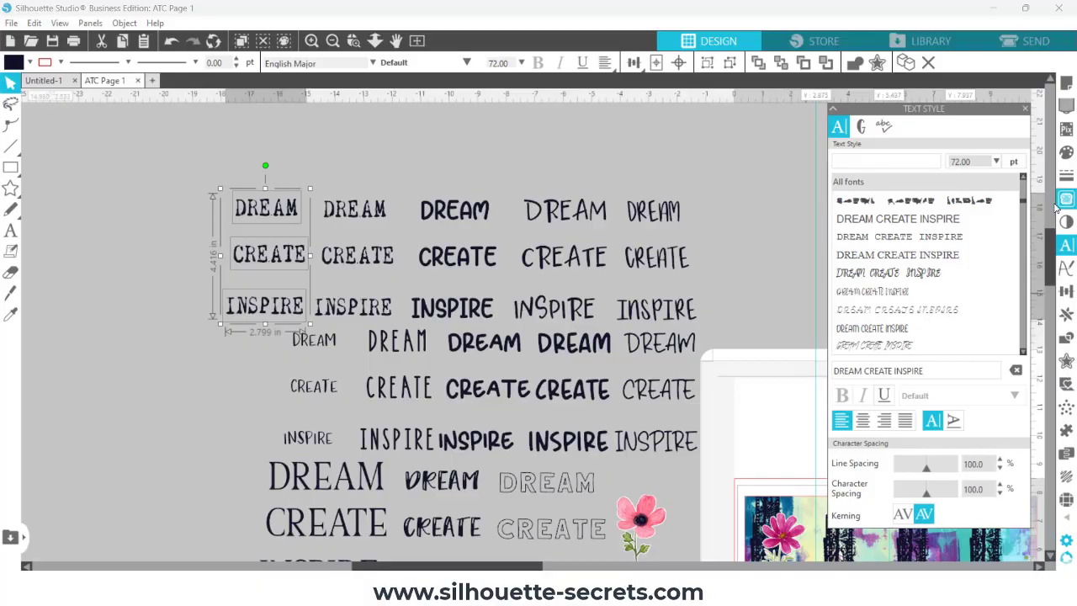
# Search Windows for 'fonts' to reach the Fonts control panel listing 2,099 fonts.
pyautogui.scroll(-3)
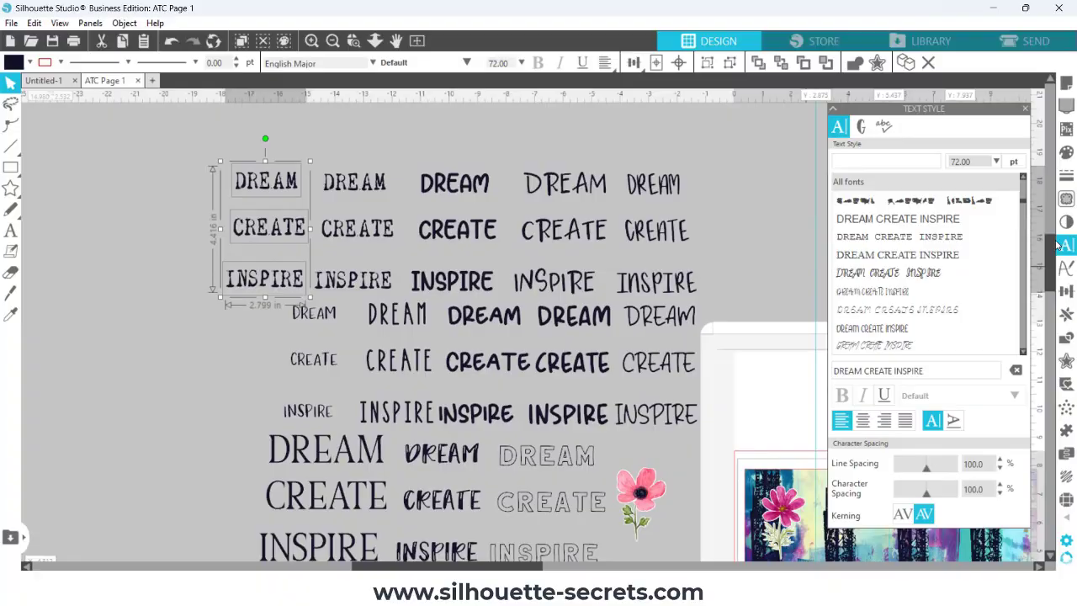
pyautogui.click(896, 254)
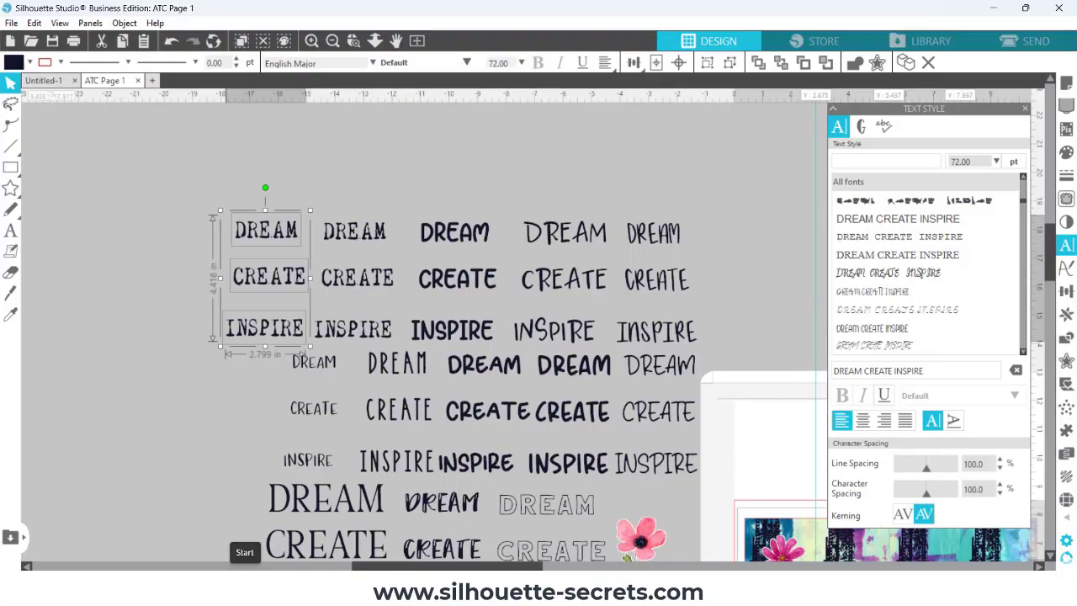
pyautogui.click(245, 551)
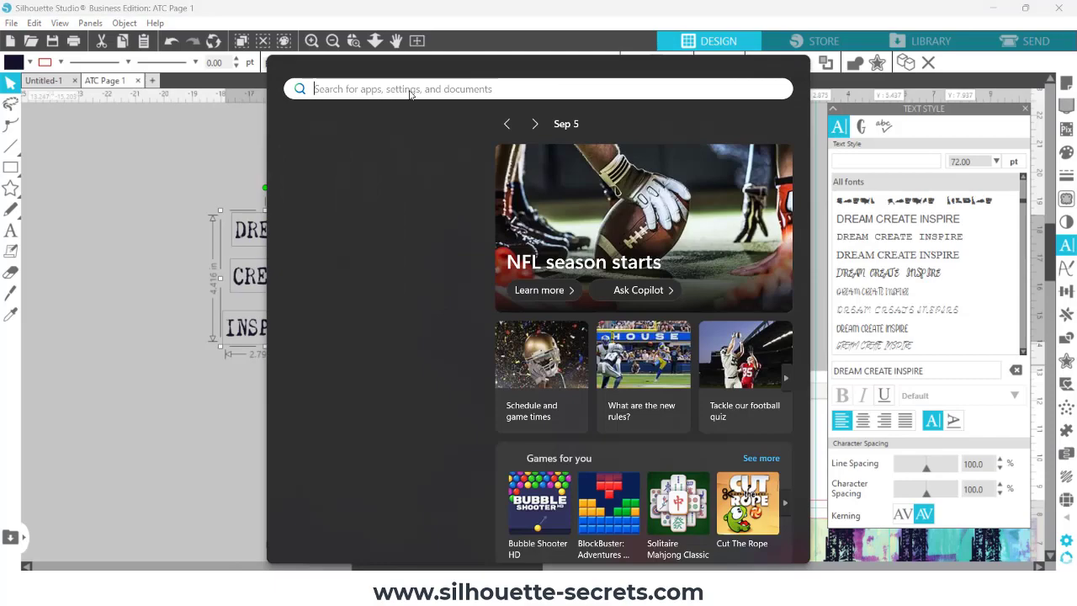
pyautogui.write('fonts')
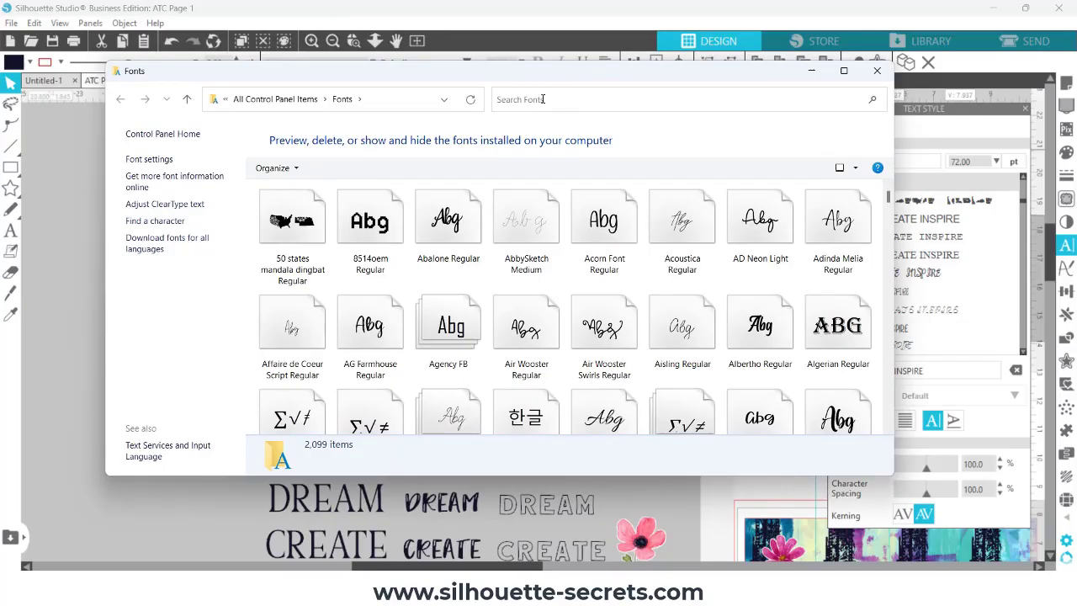
# Filter installed fonts by 'type' to 13 results and preview Montana Typeface Regular.
pyautogui.write('type')
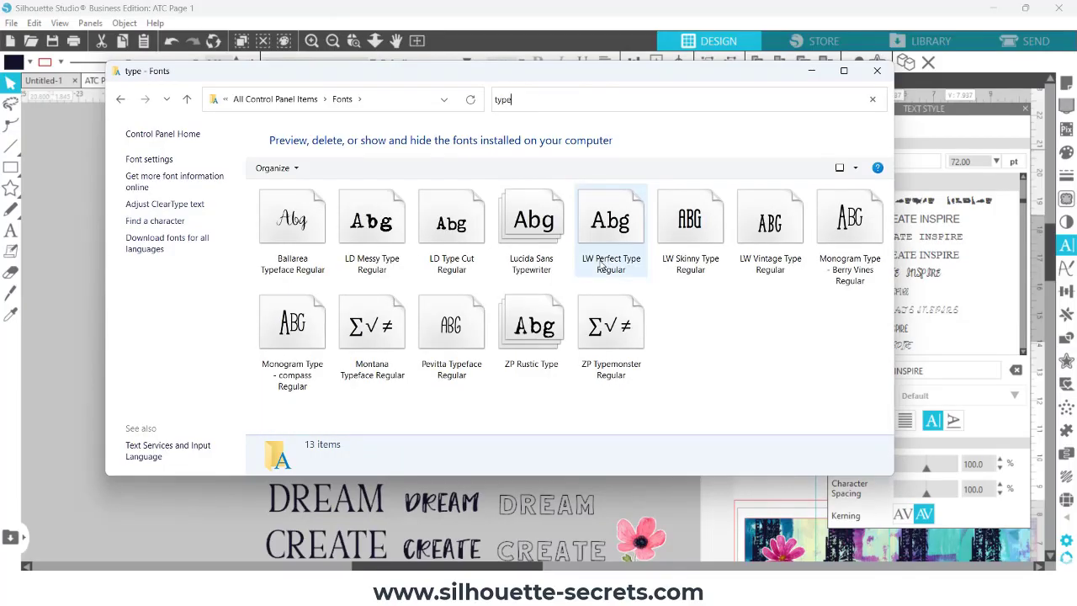
pyautogui.moveTo(613, 267)
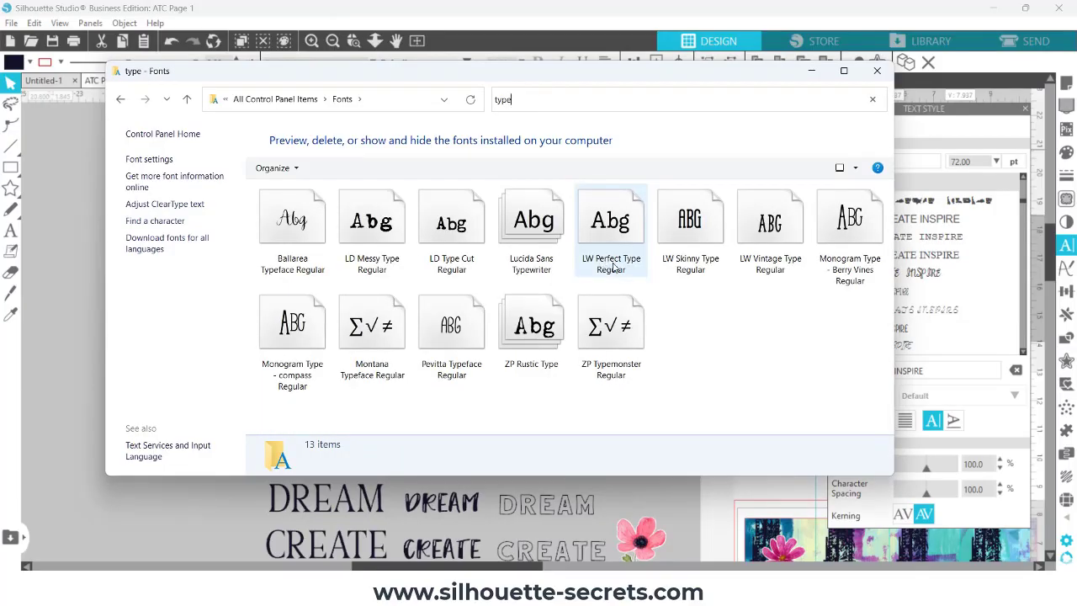
pyautogui.moveTo(655, 288)
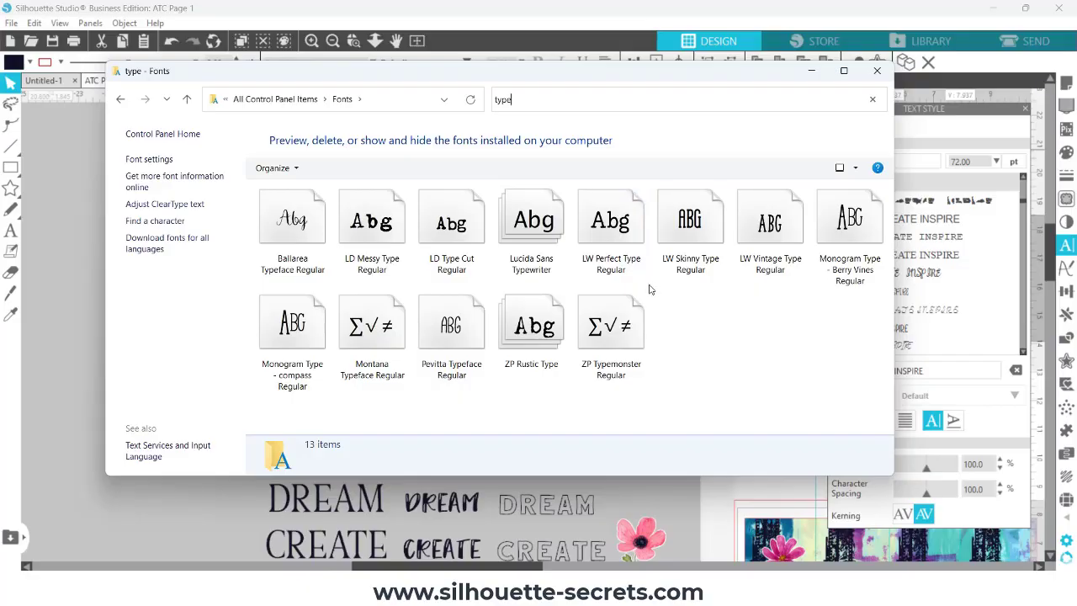
pyautogui.moveTo(600, 273)
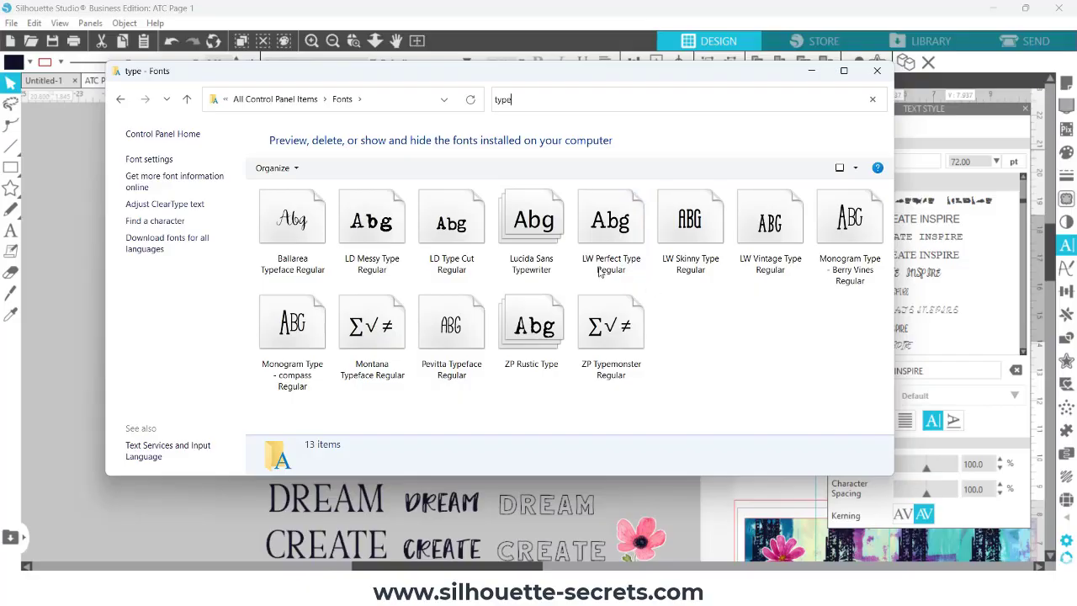
pyautogui.click(611, 324)
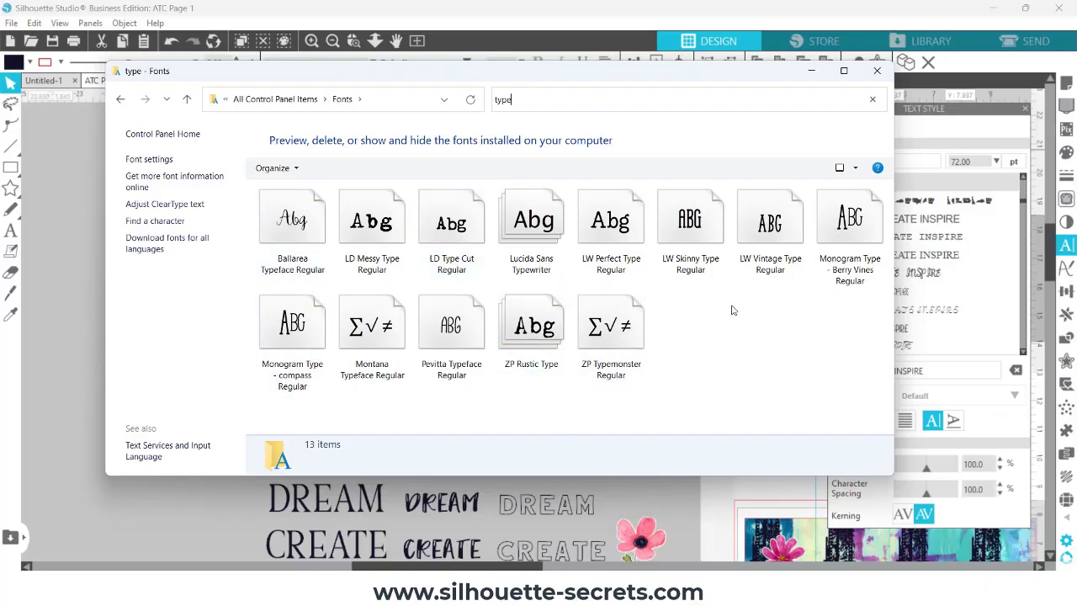
pyautogui.click(451, 324)
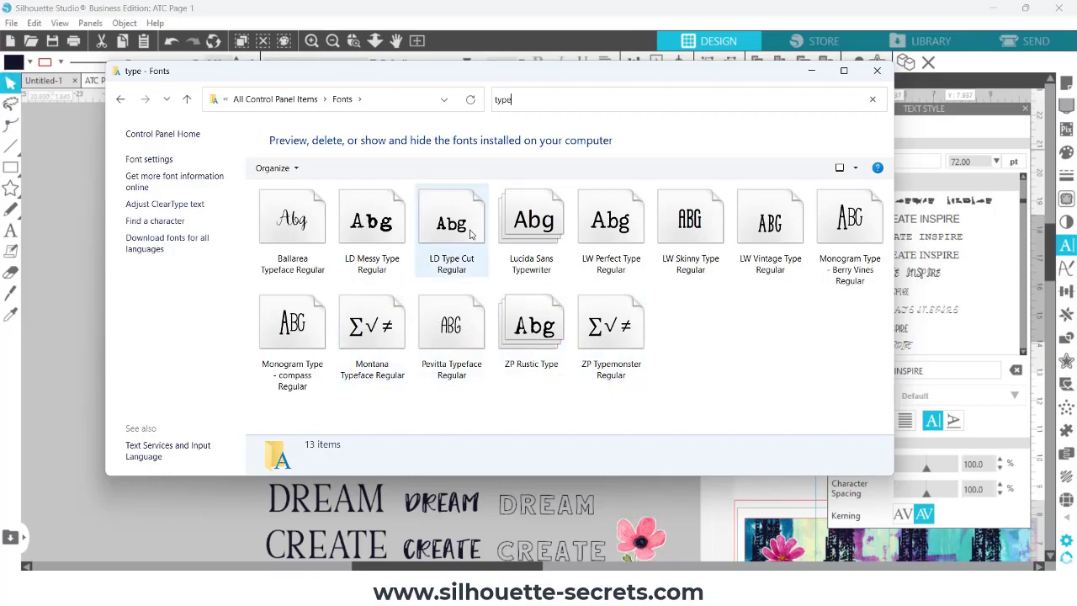
pyautogui.click(371, 324)
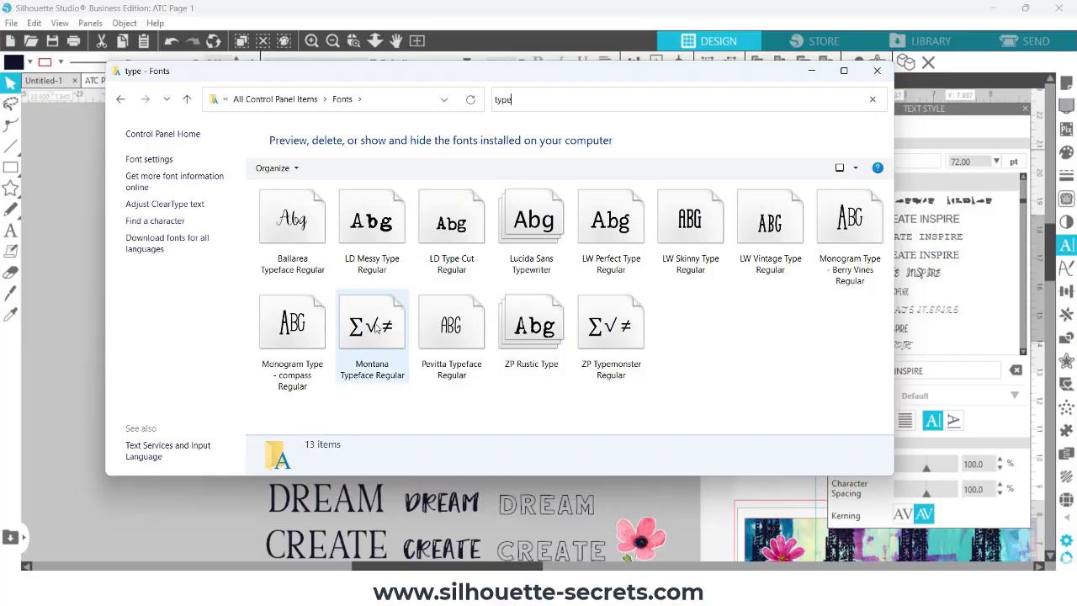
pyautogui.doubleClick(371, 324)
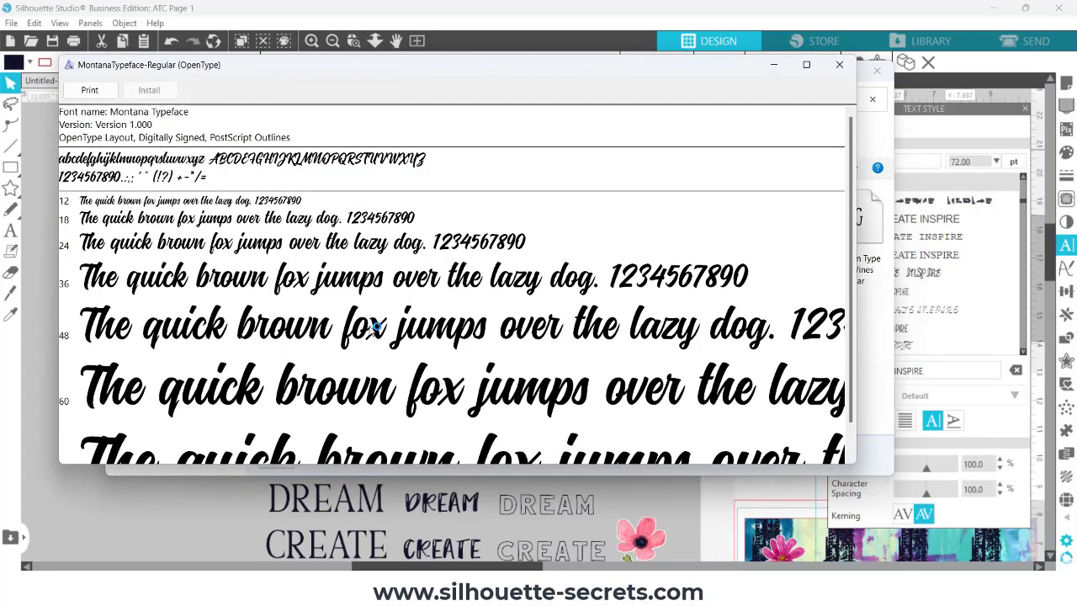
pyautogui.moveTo(406, 309)
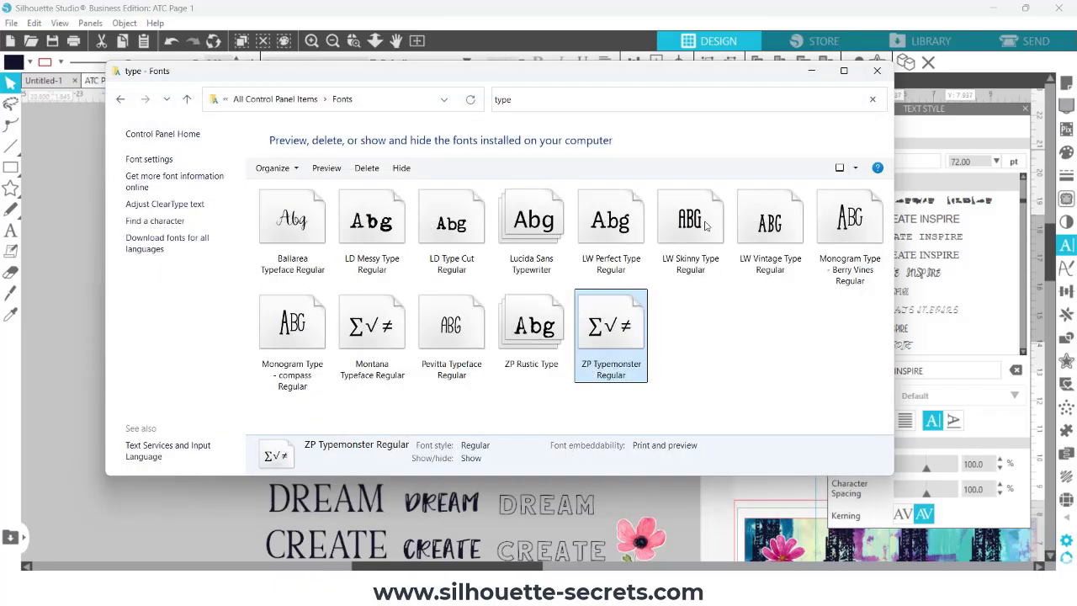
pyautogui.moveTo(704, 320)
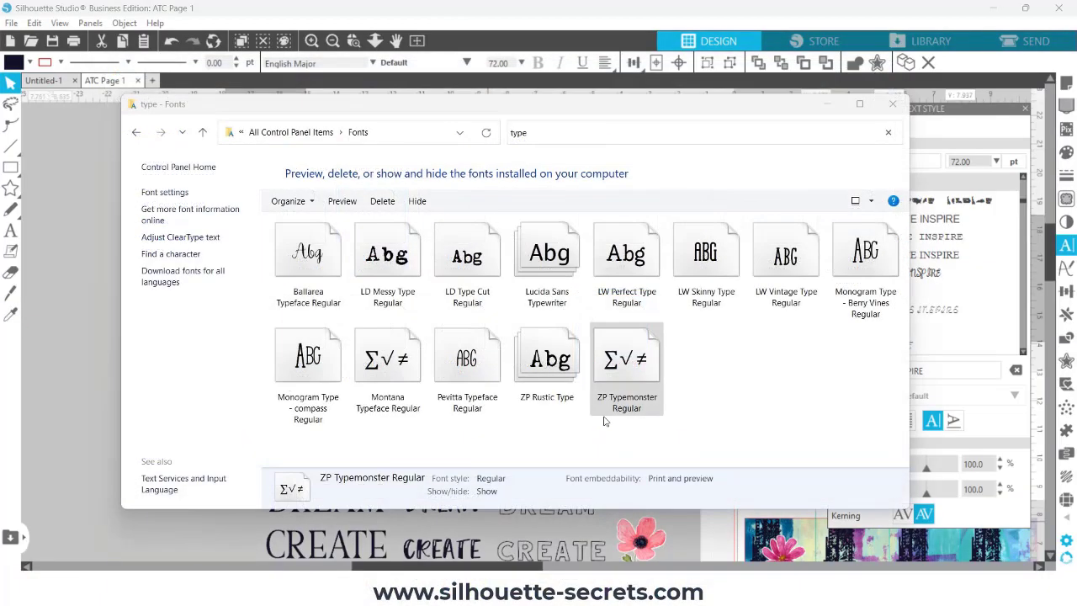
pyautogui.click(387, 252)
pyautogui.write('Ld m')
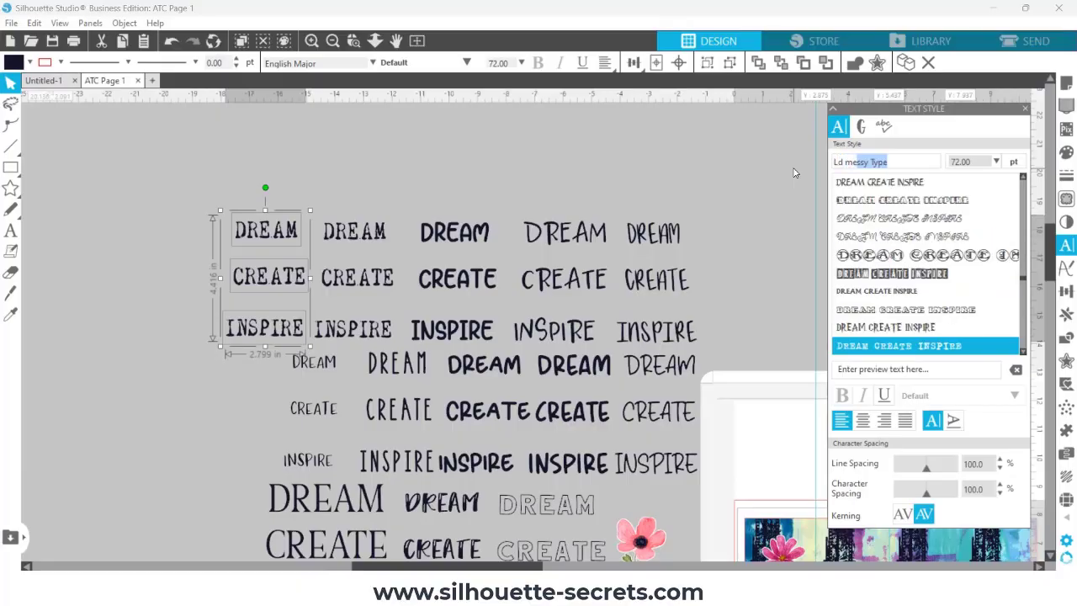
# Pick the LD Messy Type font for the DREAM / CREATE / INSPIRE word stack.
pyautogui.click(898, 345)
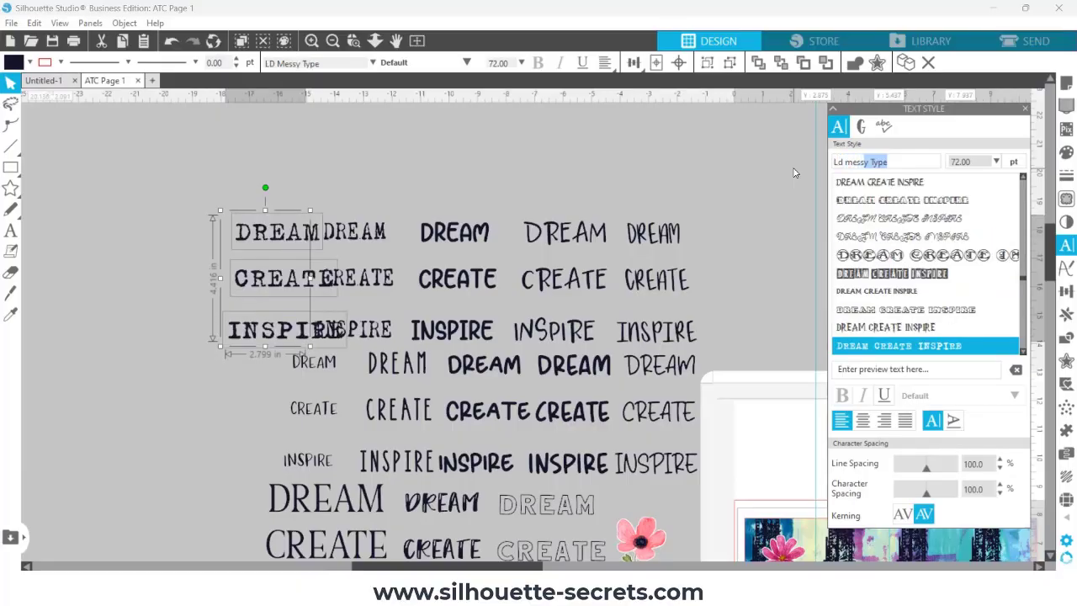